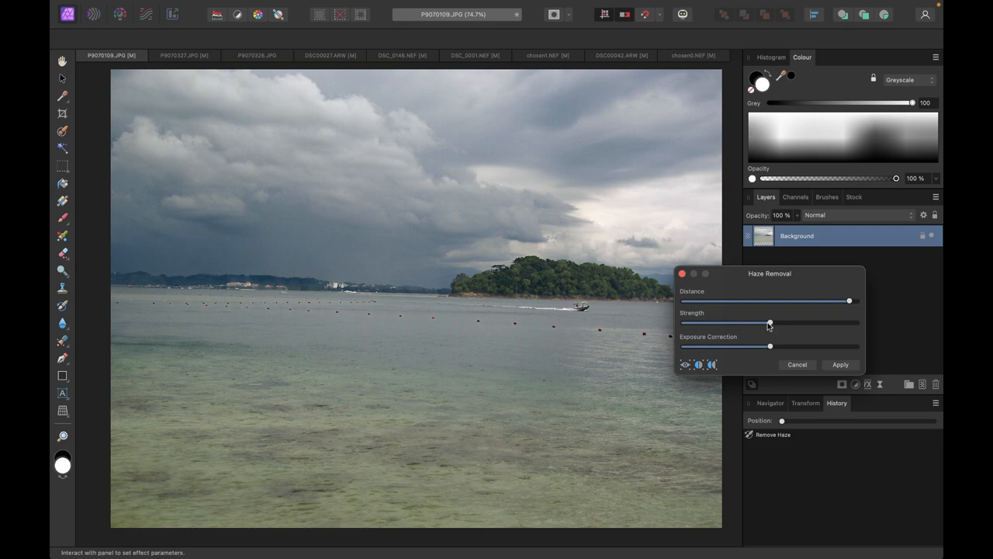
# Drag the Haze Removal Strength slider higher on the stormy beach photo.
pyautogui.moveTo(768, 322); pyautogui.dragTo(799, 322)
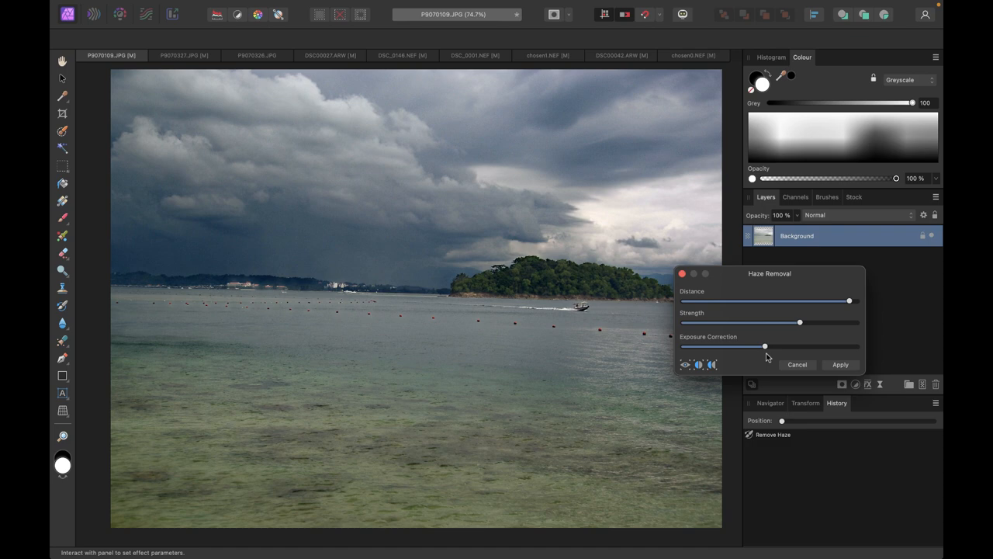
pyautogui.moveTo(695, 336)
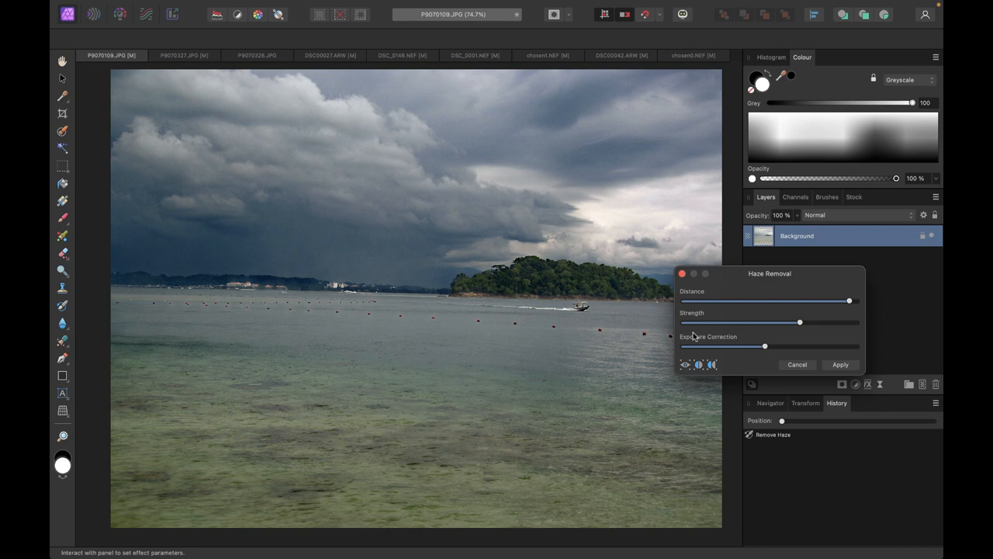
pyautogui.moveTo(771, 279)
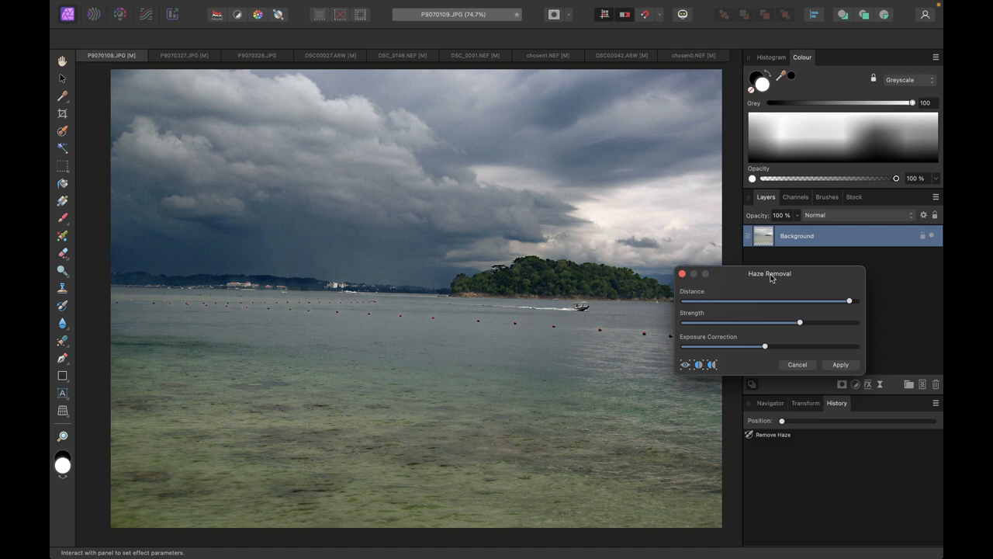
# Compare before and after with Split and Mirror views, then apply the haze removal.
pyautogui.click(699, 364)
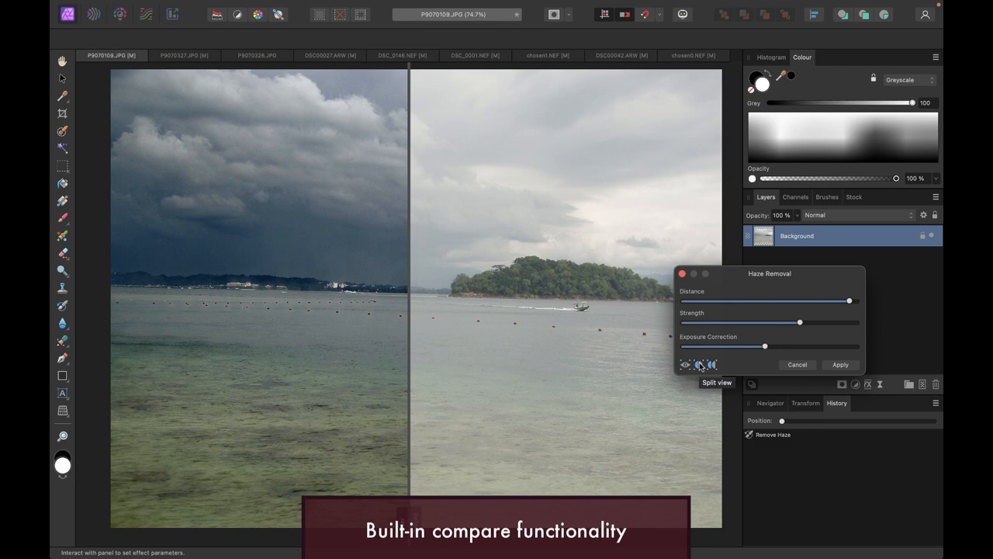
pyautogui.click(699, 365)
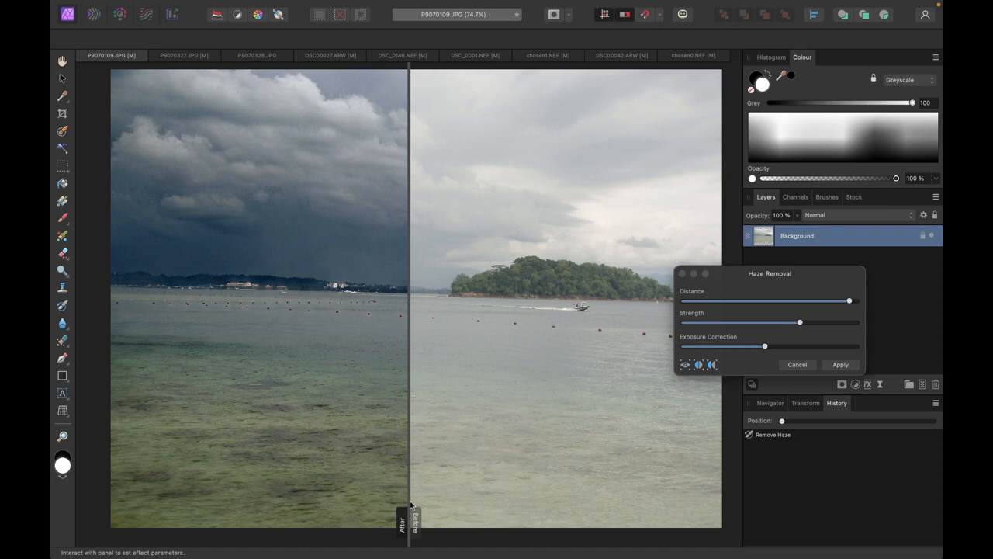
pyautogui.click(711, 365)
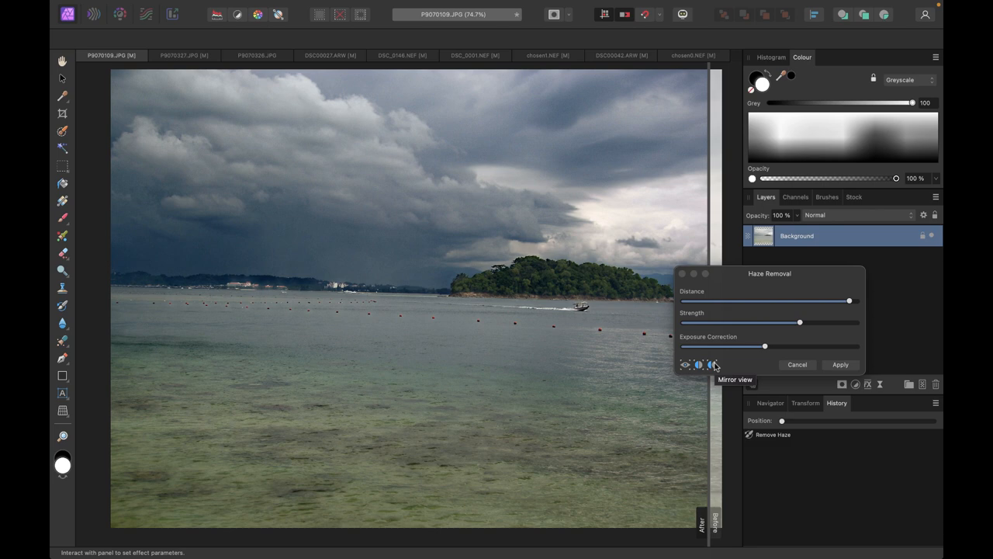
pyautogui.click(709, 365)
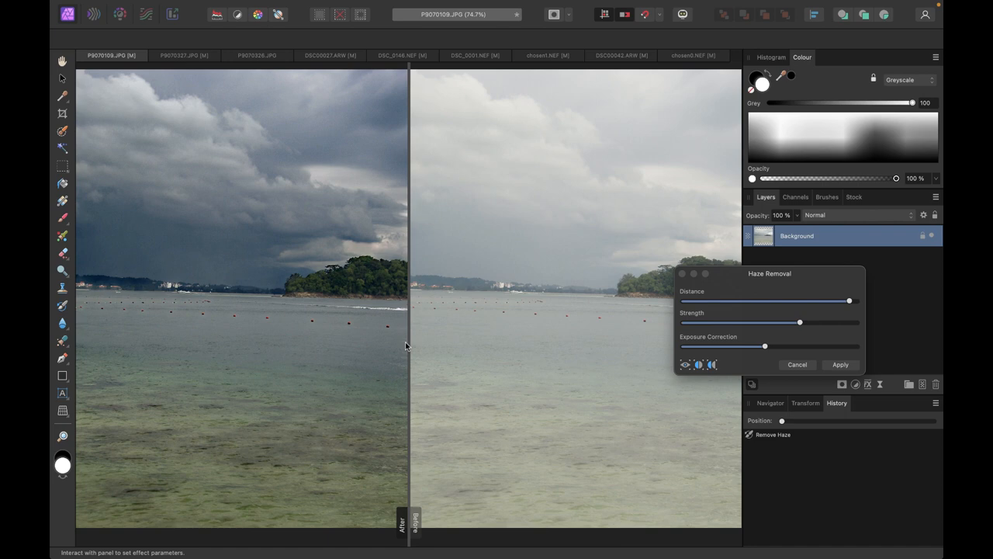
pyautogui.moveTo(697, 364)
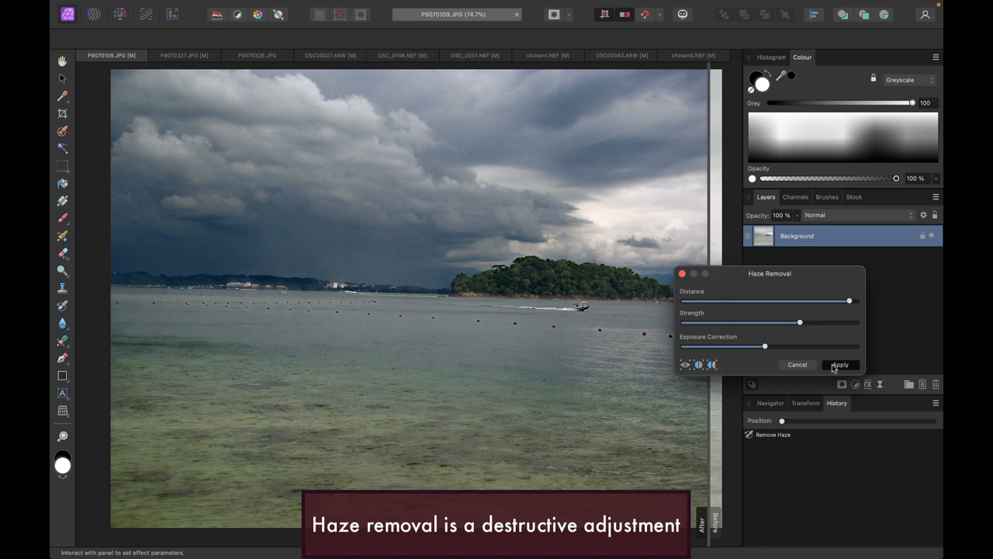
pyautogui.click(840, 365)
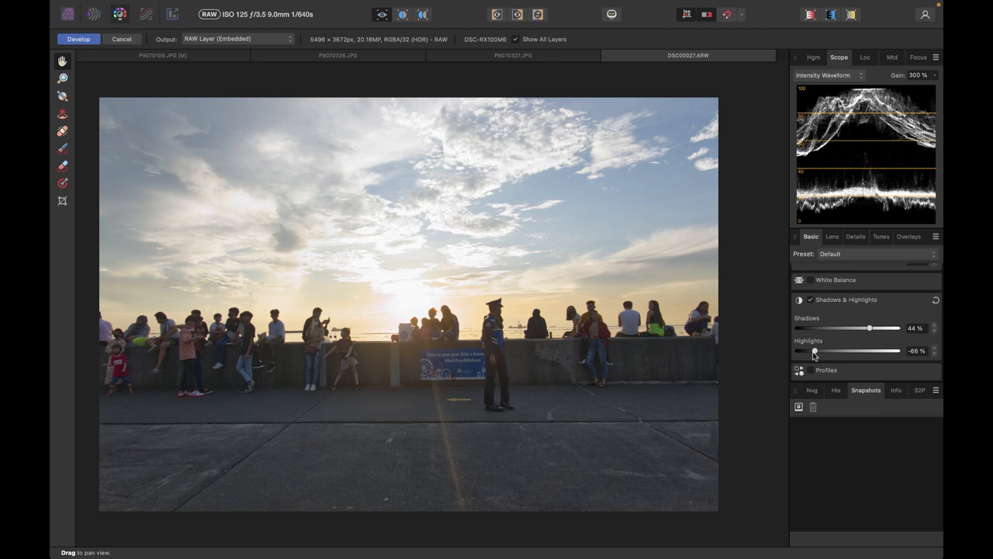
# Develop the sunset RAW photo, start Haze Removal and adjust Exposure Correction.
pyautogui.click(78, 39)
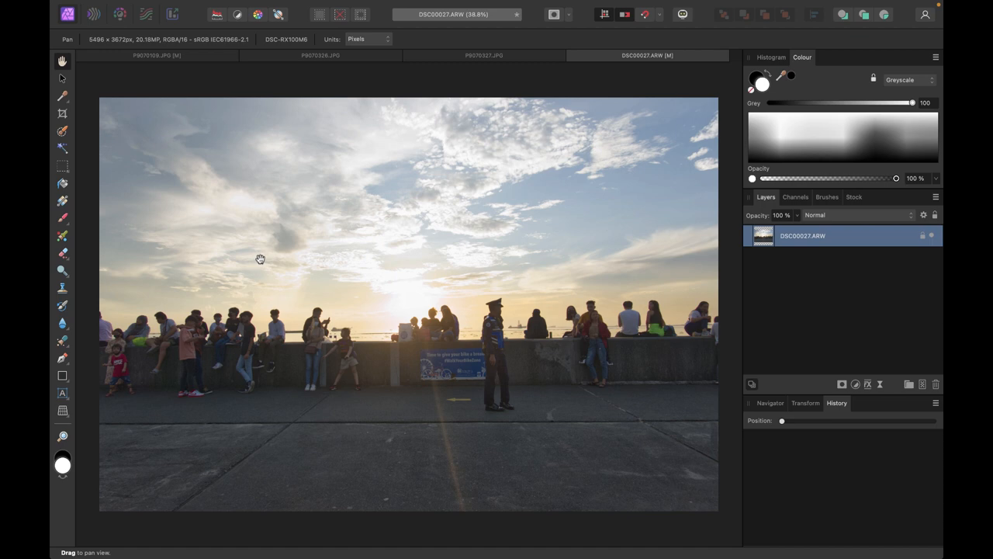
pyautogui.click(392, 7)
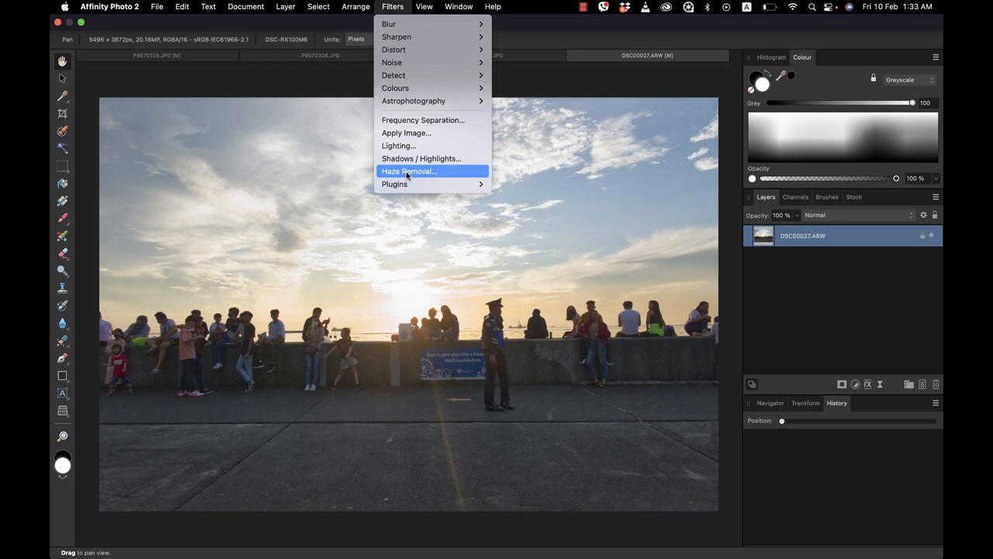
pyautogui.click(409, 171)
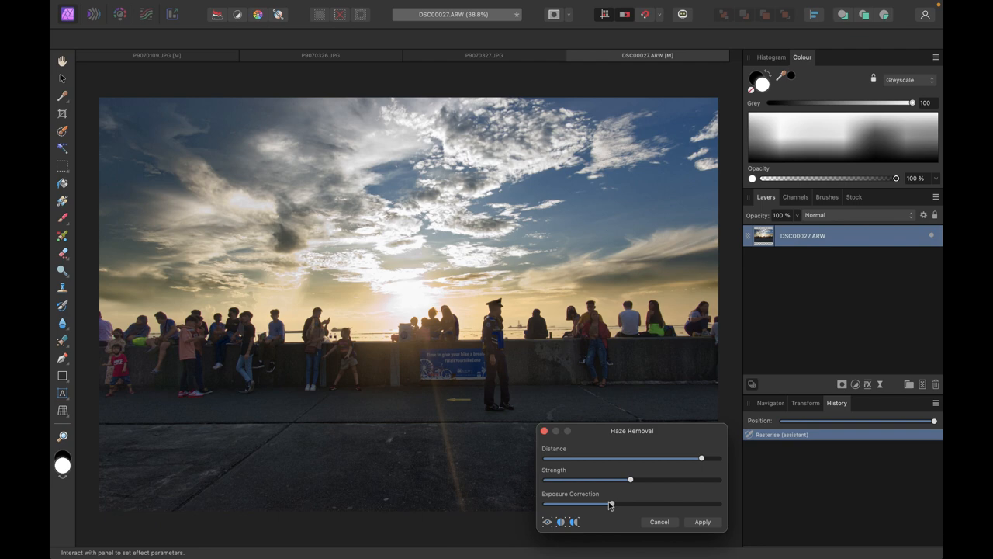
pyautogui.click(702, 521)
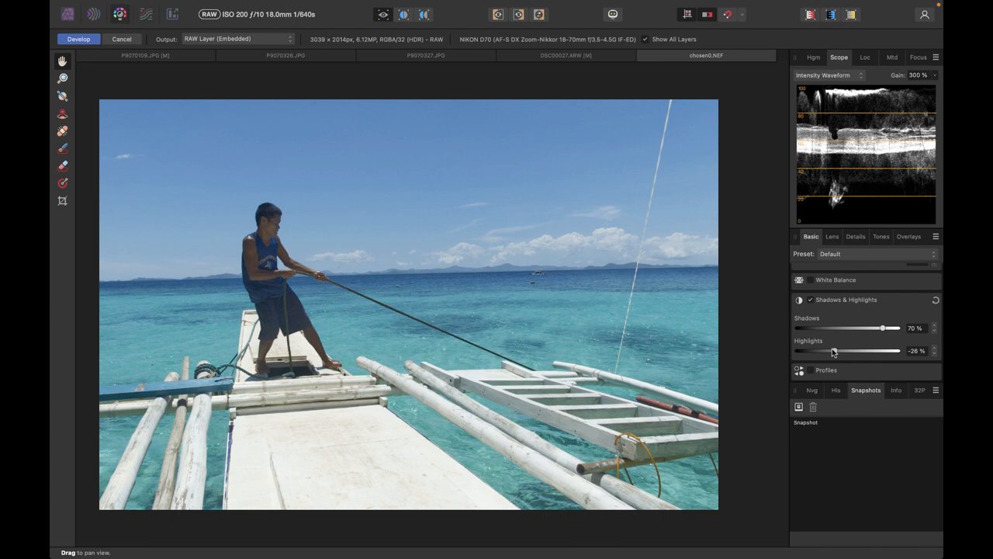
# Lower the boat photo's highlights and nudge another Basic panel slider.
pyautogui.moveTo(848, 350); pyautogui.dragTo(799, 350)
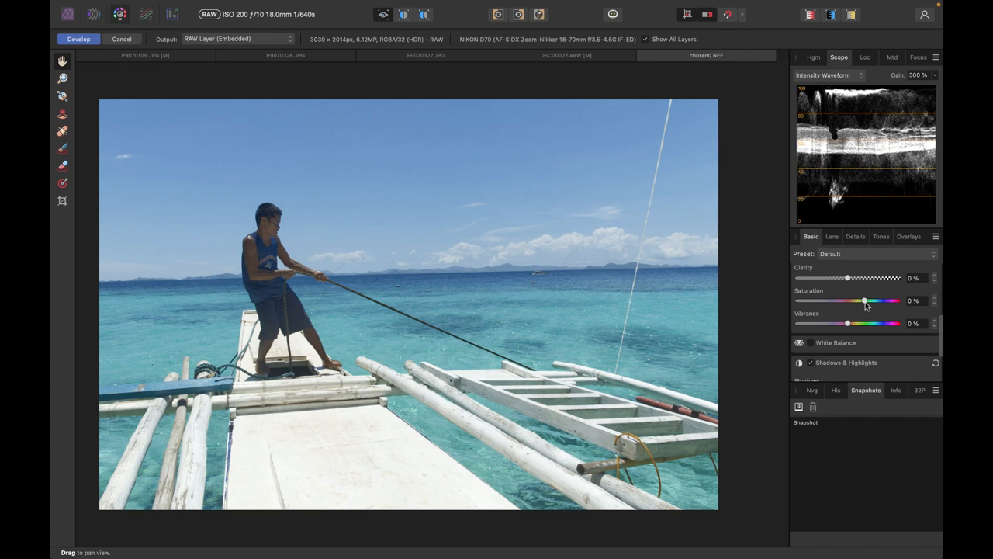
pyautogui.moveTo(863, 301); pyautogui.dragTo(873, 301)
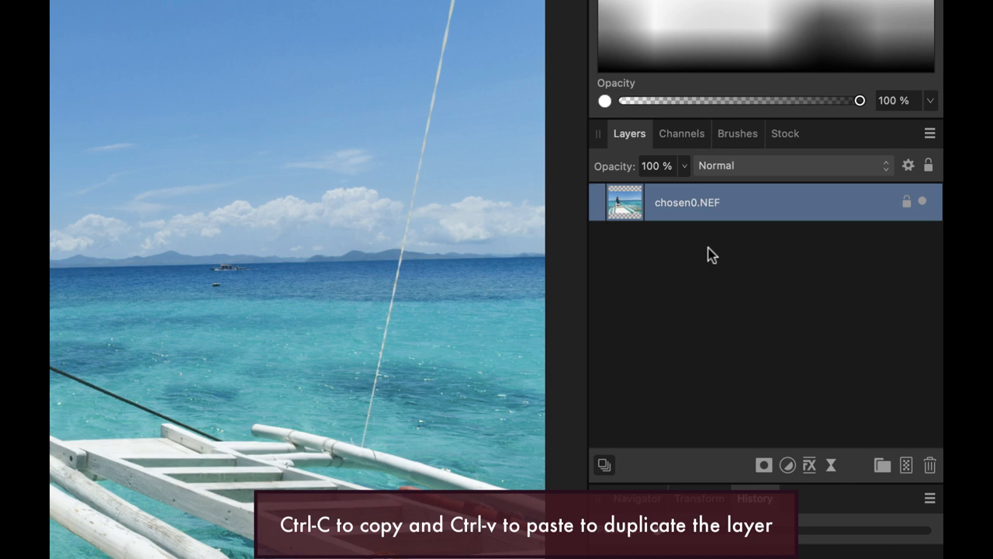
# Paste a duplicate copy of the chosen0.NEF boat layer.
pyautogui.press('ctrl+v')
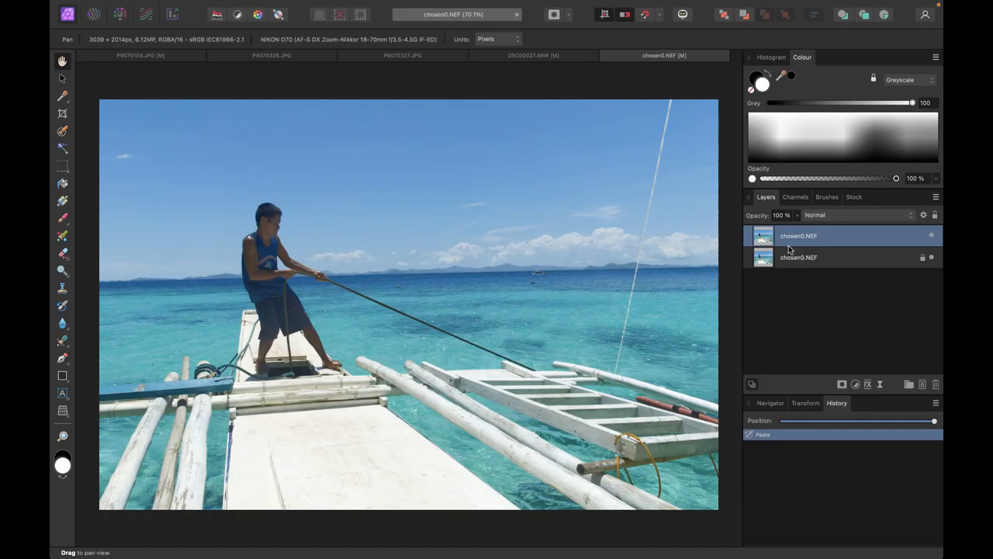
pyautogui.click(393, 6)
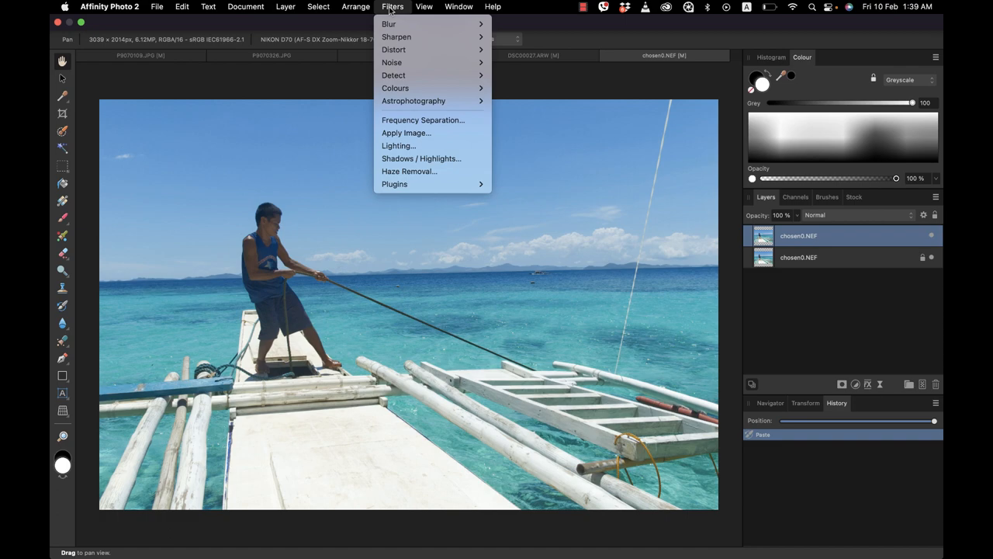
# Apply Haze Removal with Strength at maximum to the top boat layer.
pyautogui.click(409, 171)
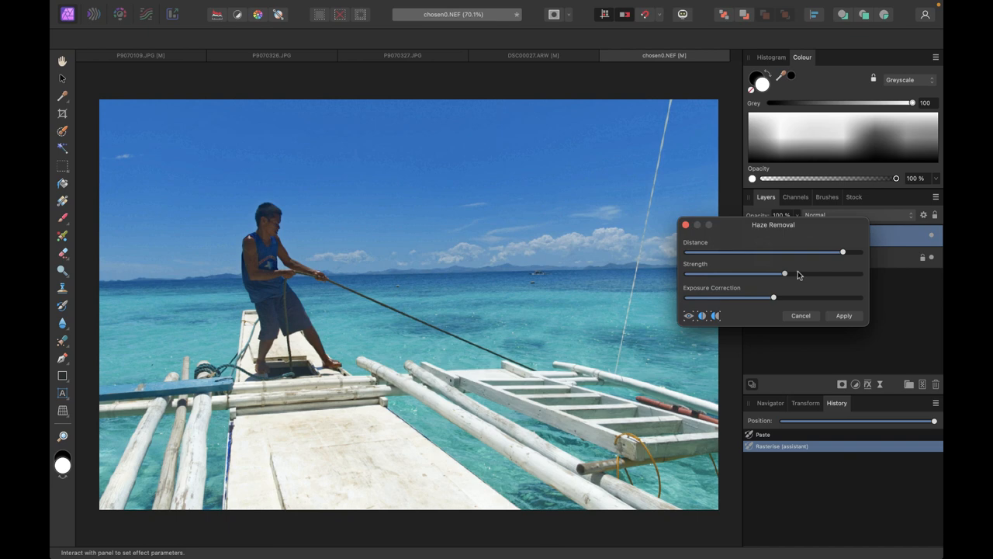
pyautogui.moveTo(783, 273); pyautogui.dragTo(860, 273)
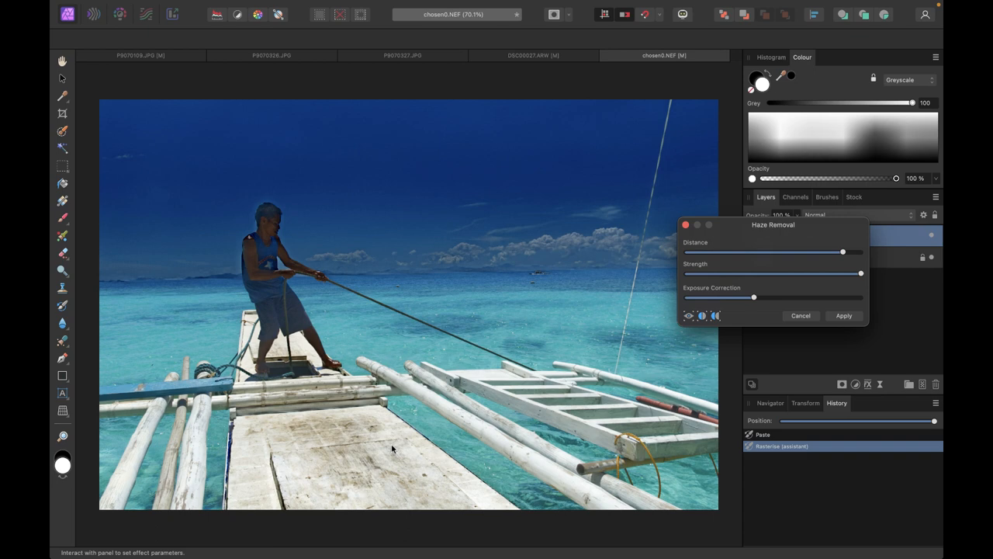
pyautogui.moveTo(186, 217)
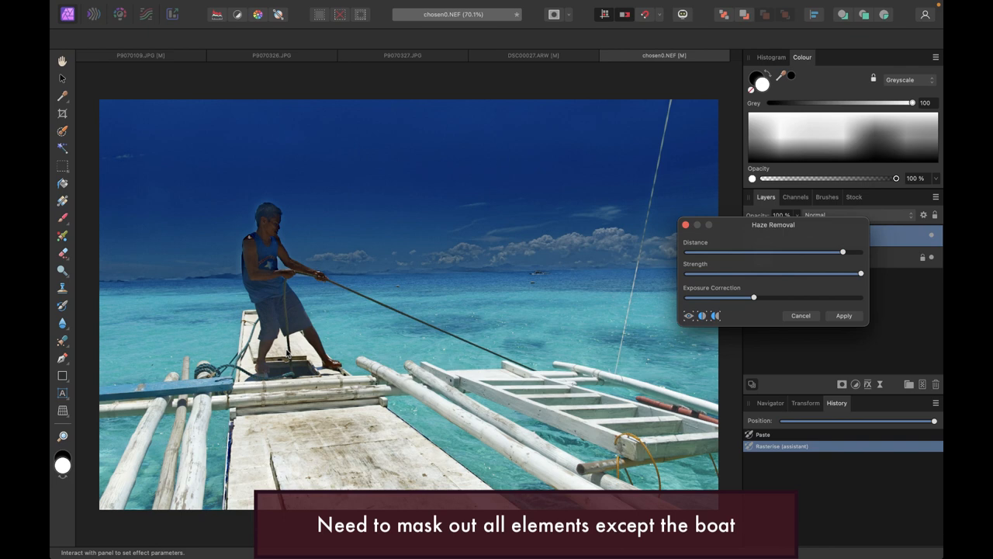
pyautogui.click(843, 315)
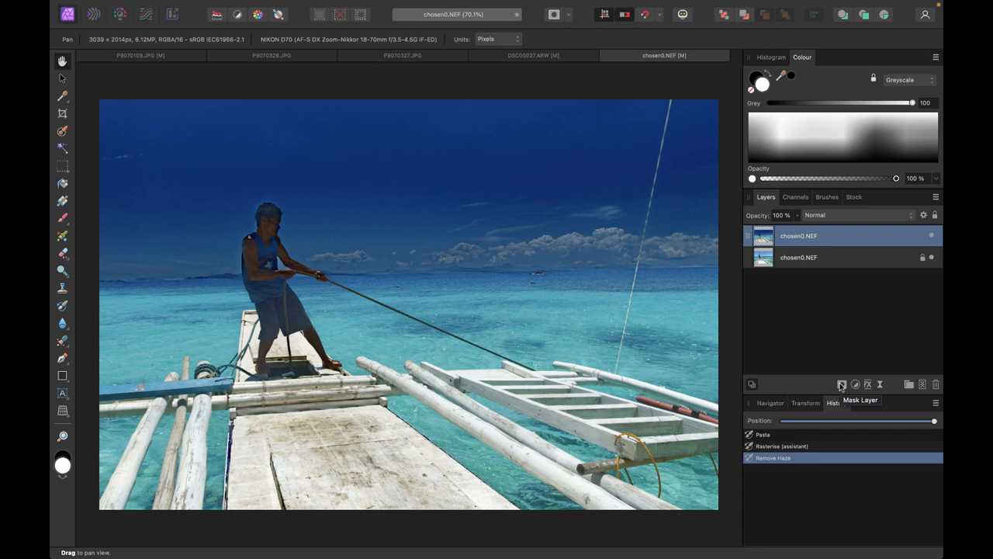
# Add a Luminosity Range Mask to the dehazed layer and close its settings.
pyautogui.click(840, 385)
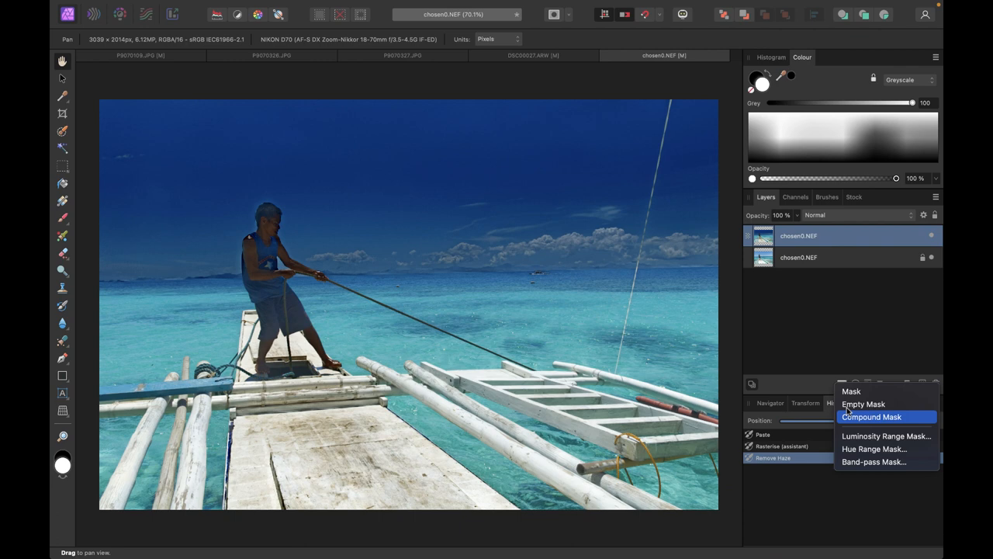
pyautogui.click(886, 435)
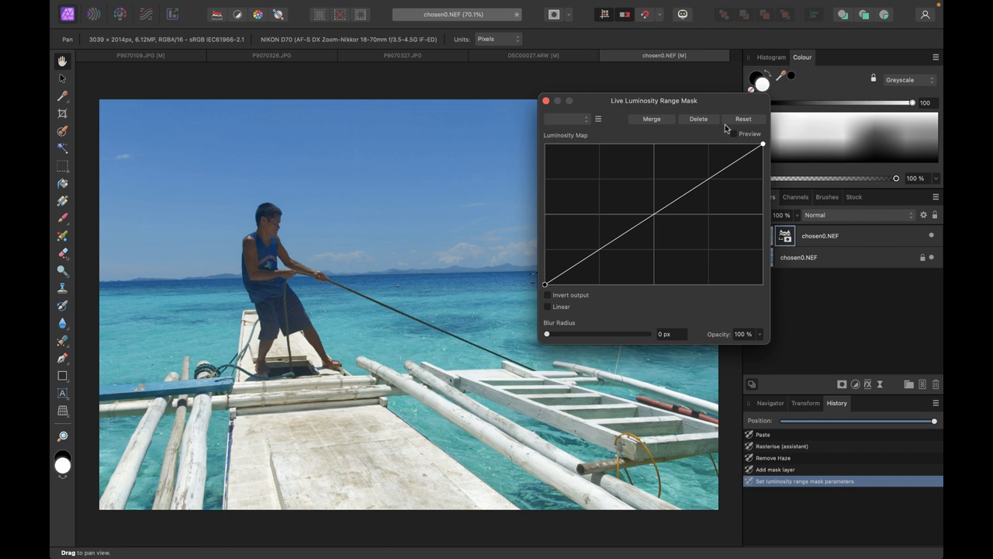
pyautogui.click(734, 134)
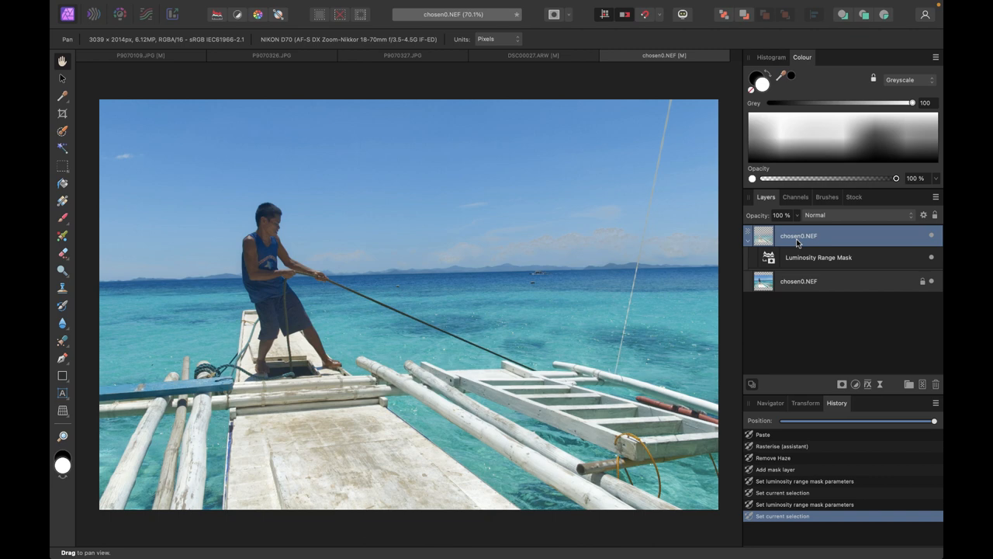
# Reopen the Luminosity Range Mask settings, shape the map, and close the dialog.
pyautogui.doubleClick(817, 257)
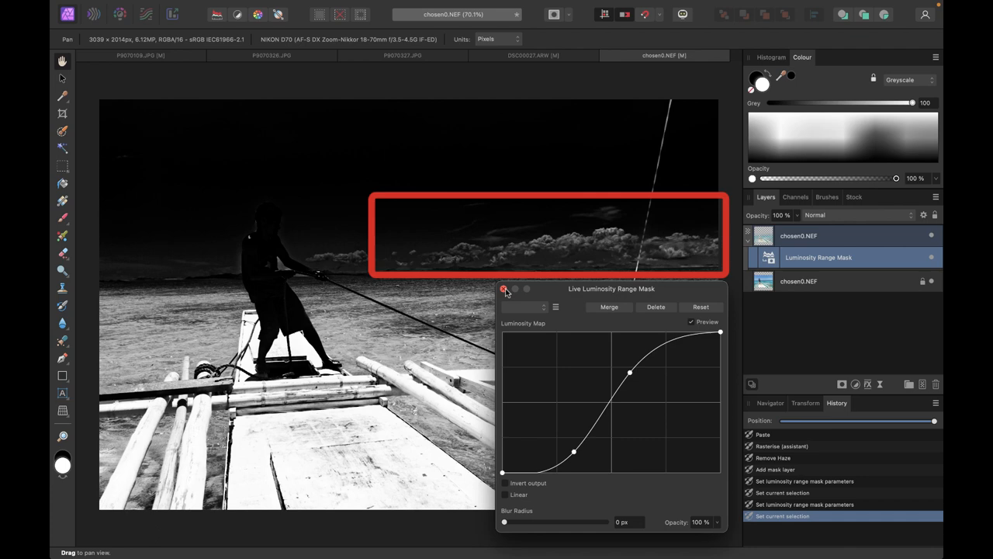
pyautogui.click(505, 289)
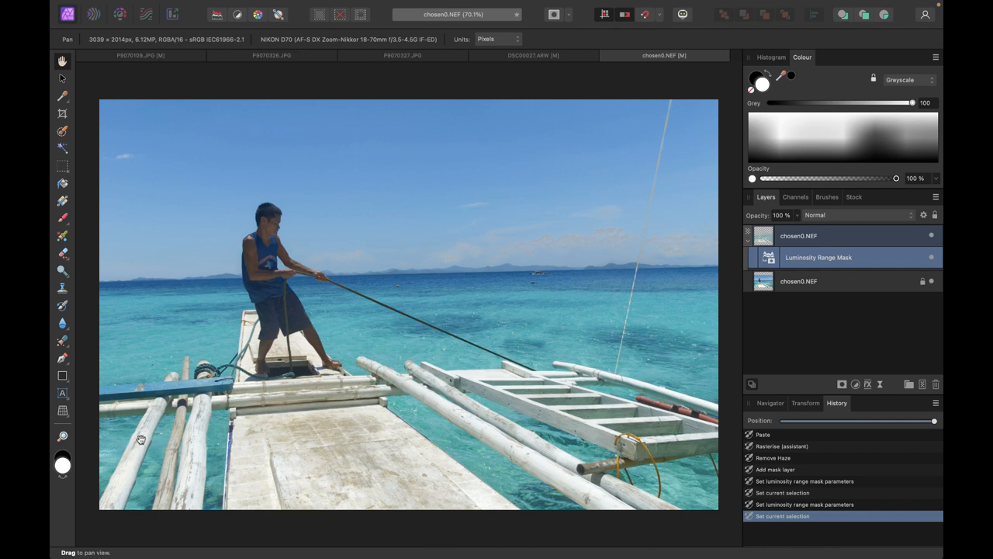
# Isolate the mask for painting, then reopen and close its range settings to check.
pyautogui.doubleClick(768, 257)
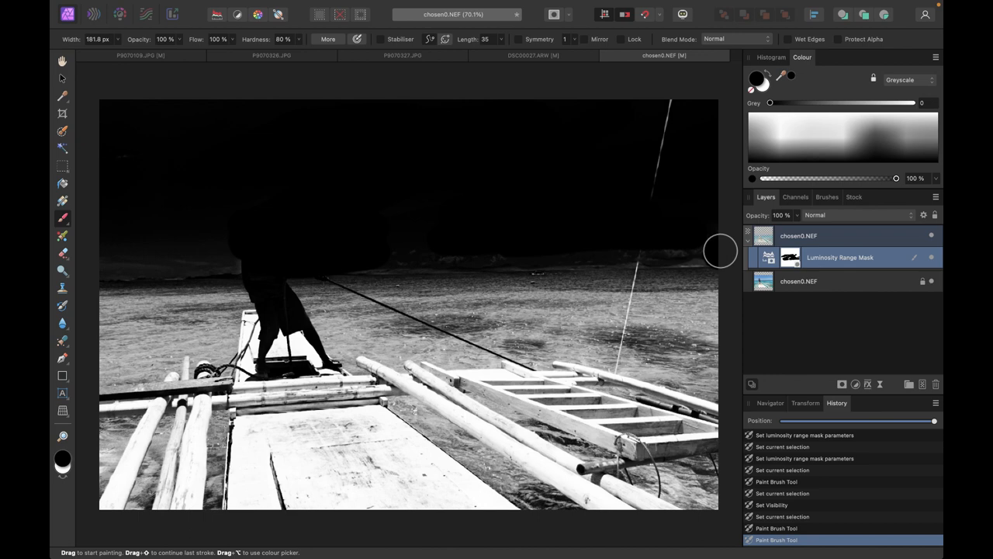
pyautogui.click(931, 235)
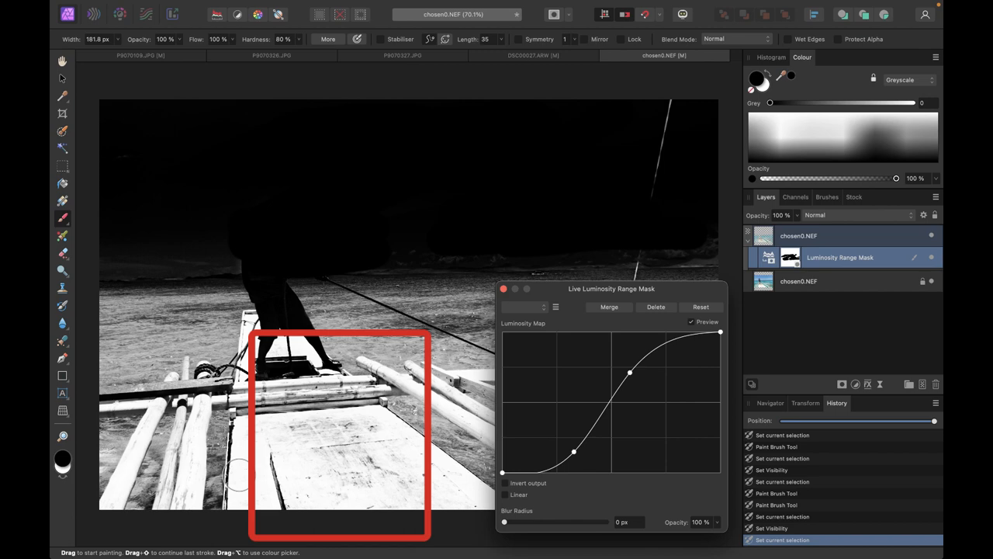
pyautogui.click(503, 289)
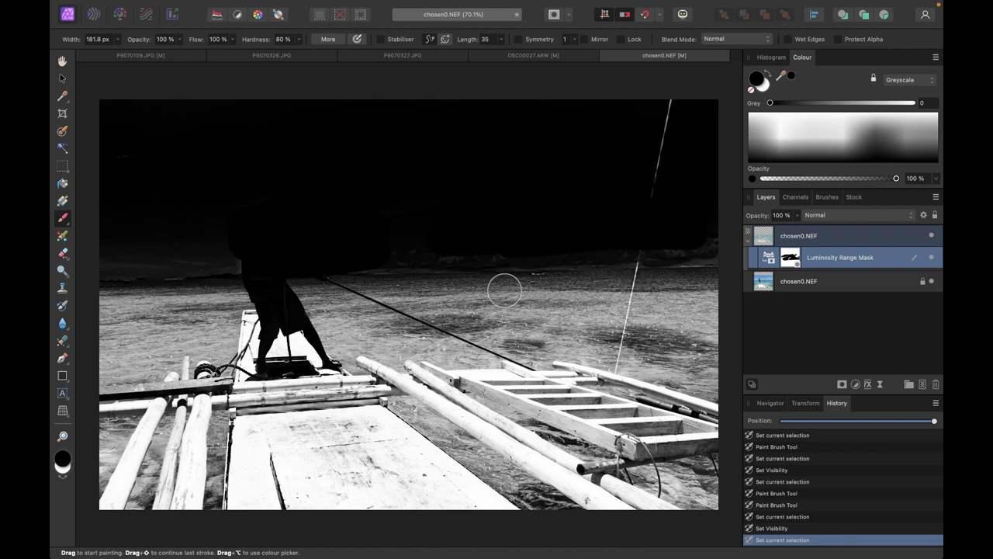
# Open the Mask Layer dropdown to add a Compound Mask.
pyautogui.click(840, 384)
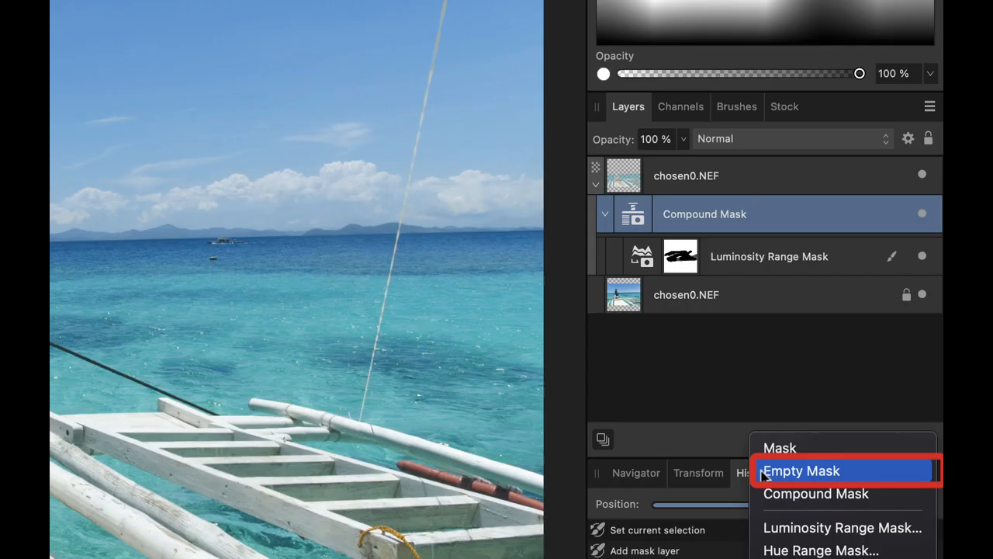
# Add an empty mask inside the compound mask above the luminosity range mask and select it.
pyautogui.click(801, 470)
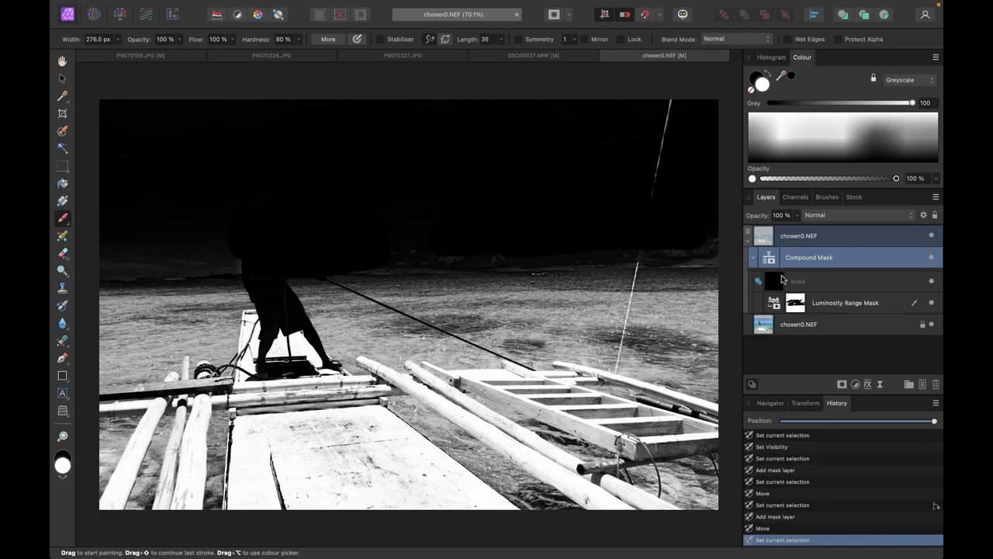
pyautogui.click(799, 281)
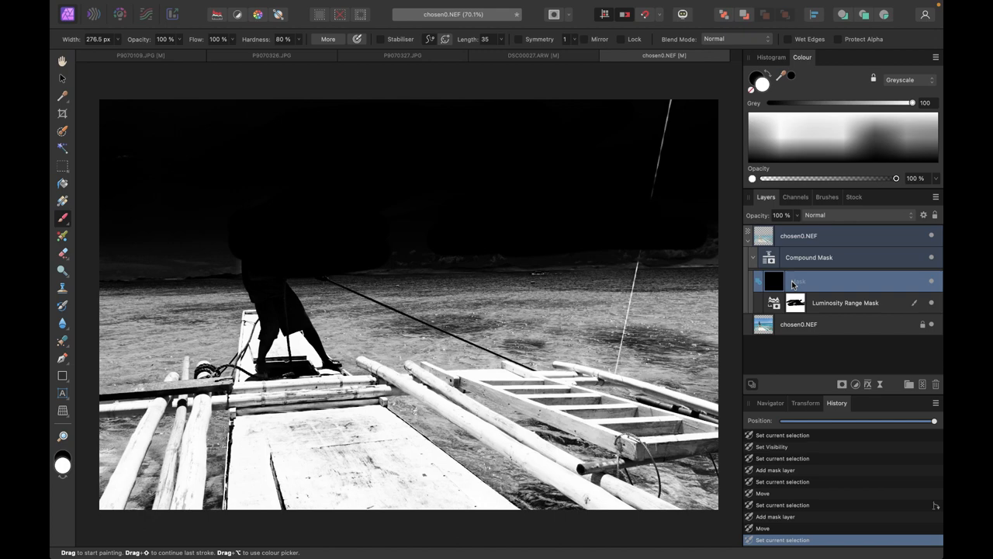